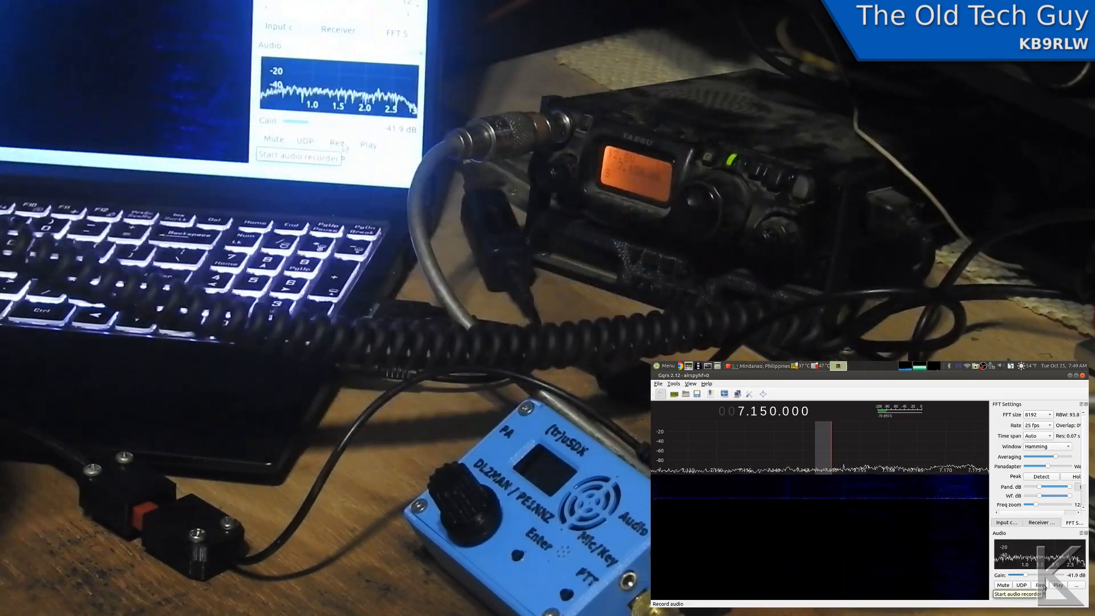
Record the 7.150 MHz received audio to a WAV file, then stop recording
click(1021, 594)
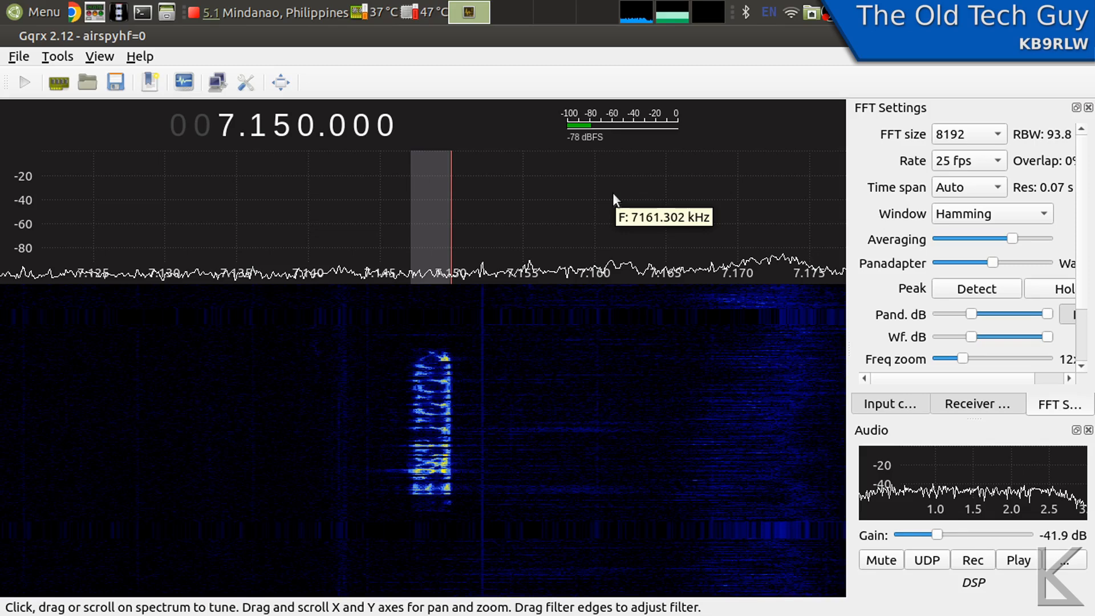
mouse_move(520, 522)
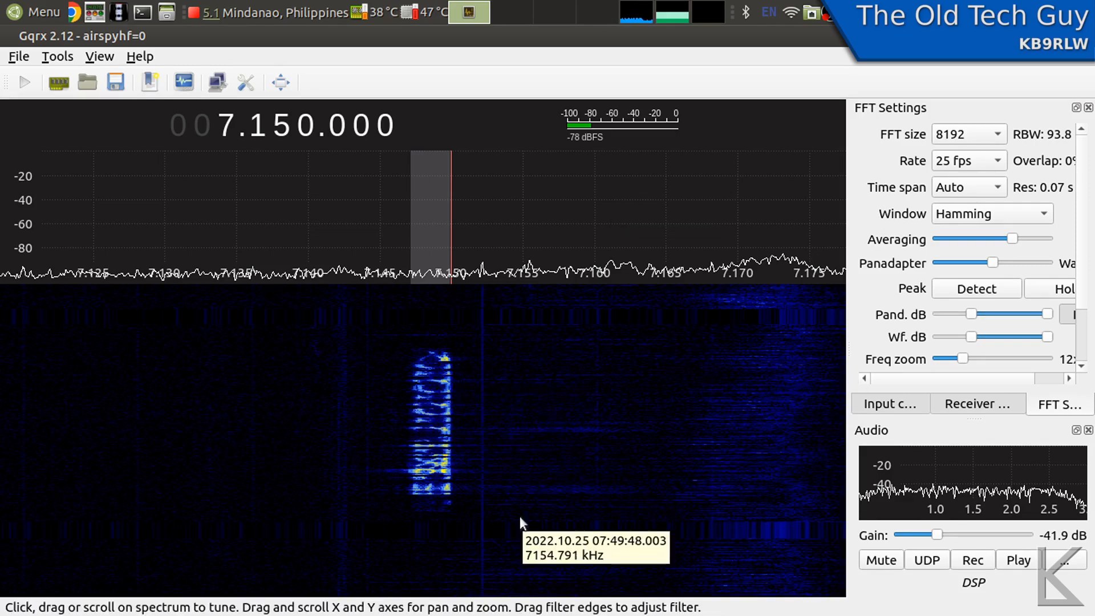
mouse_move(431, 488)
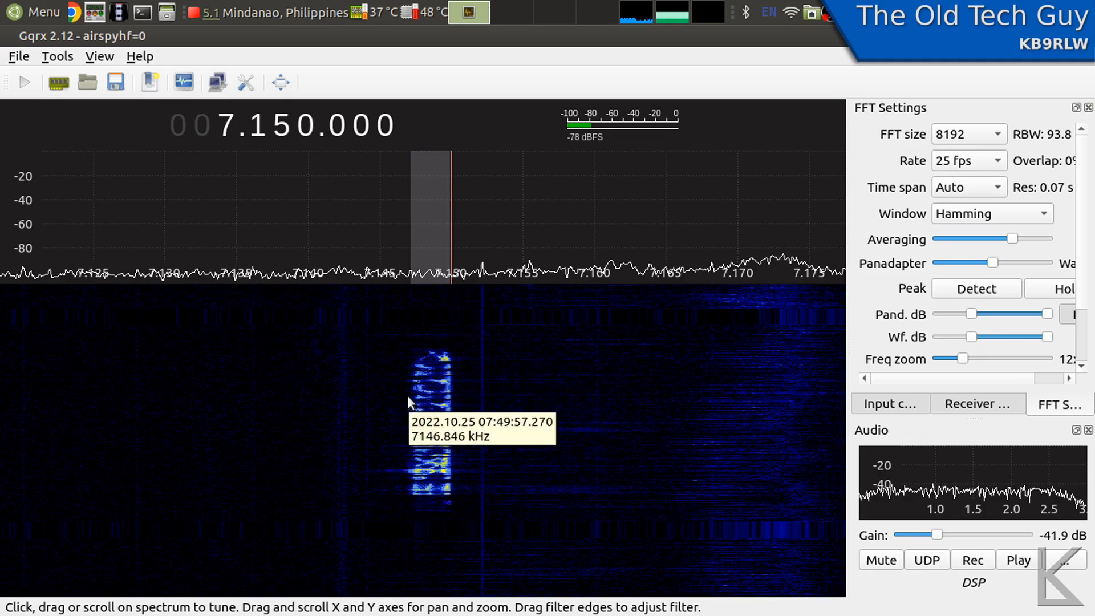
mouse_move(413, 424)
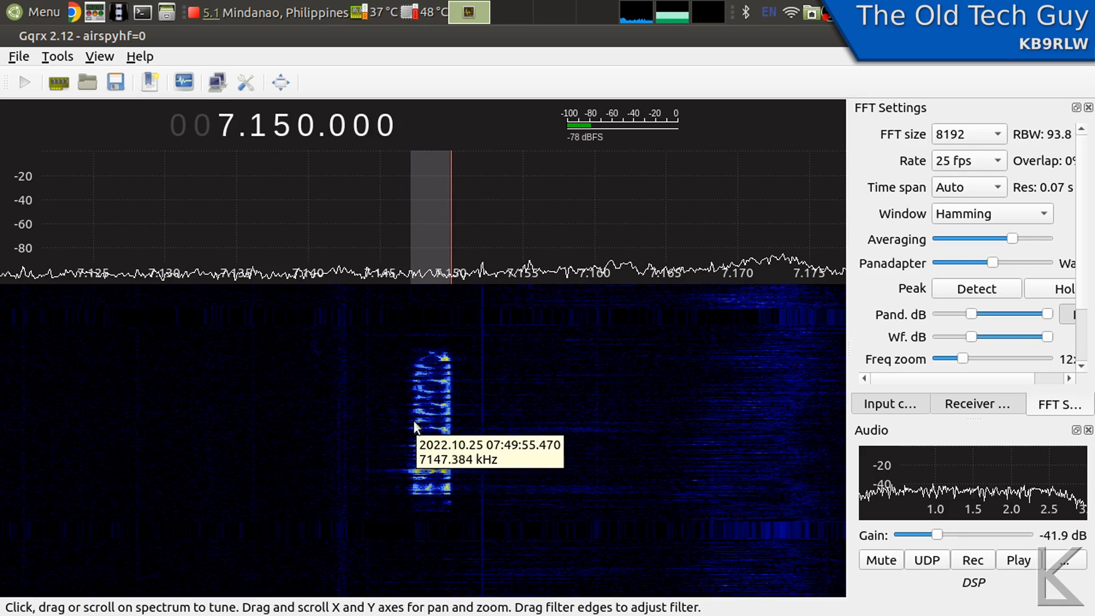
mouse_move(635, 348)
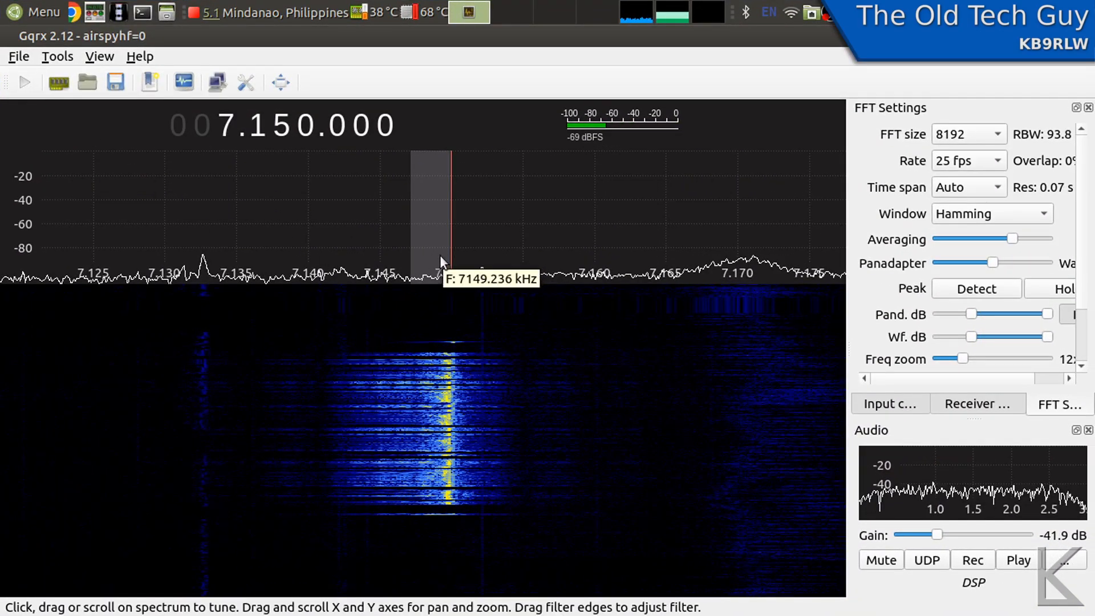
mouse_move(423, 497)
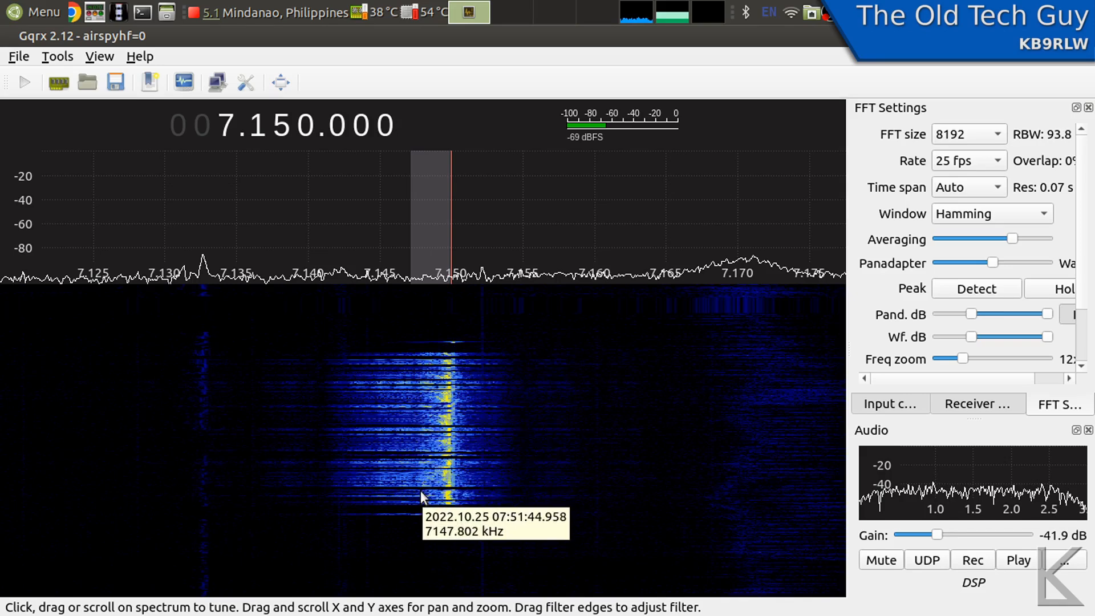
mouse_move(329, 398)
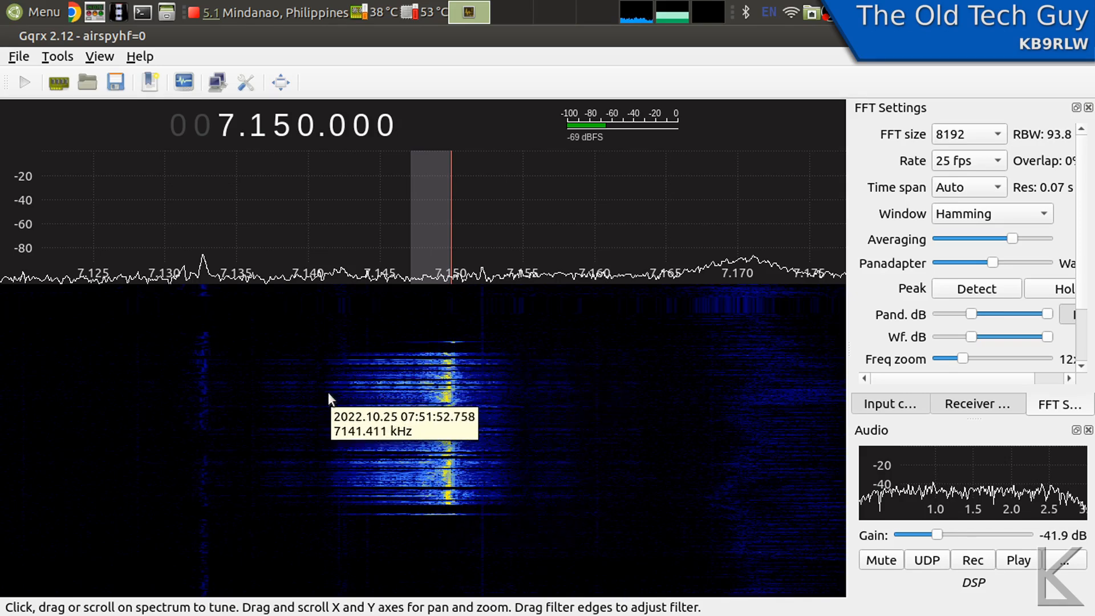
mouse_move(337, 399)
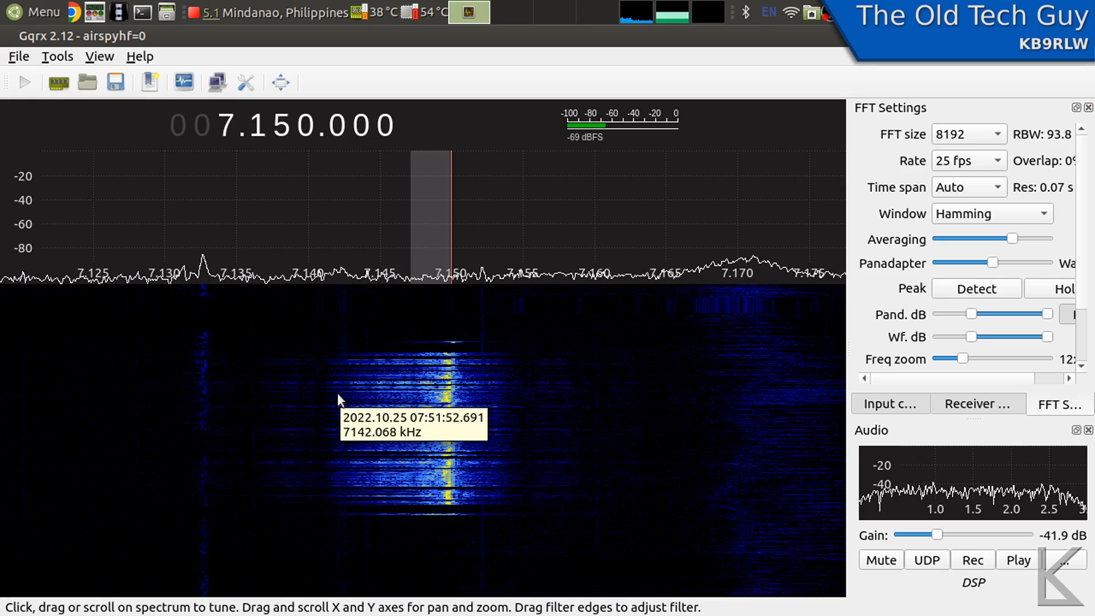
mouse_move(505, 384)
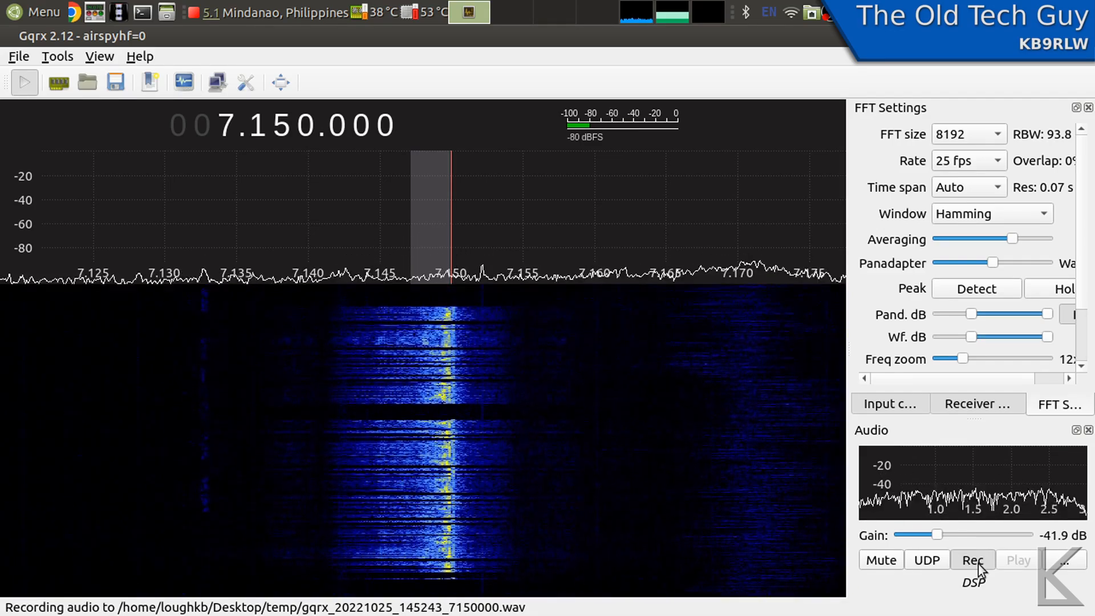
click(971, 559)
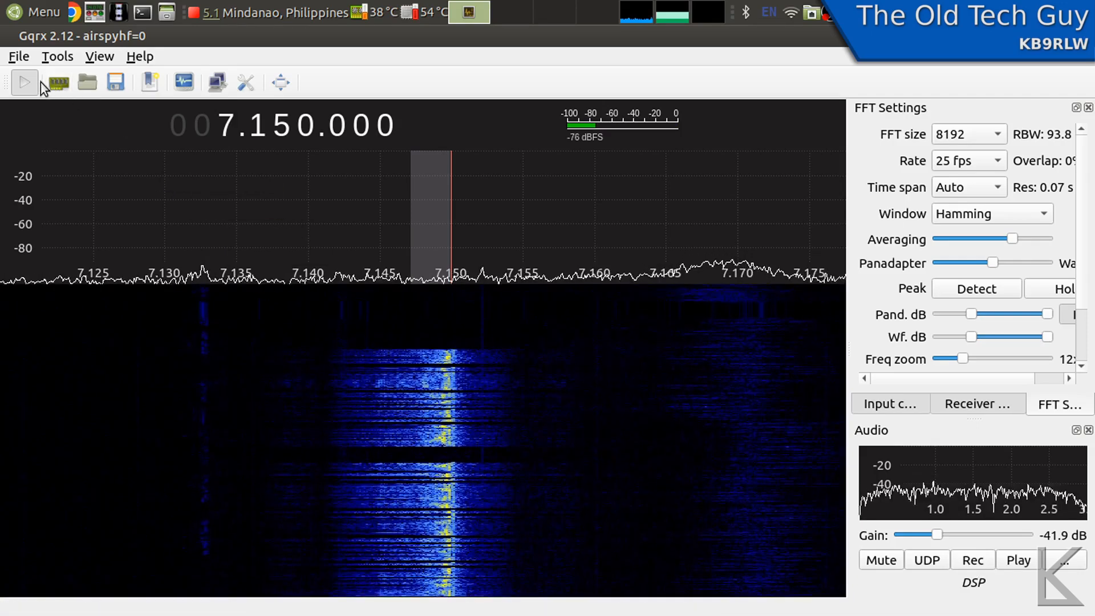
mouse_move(482, 409)
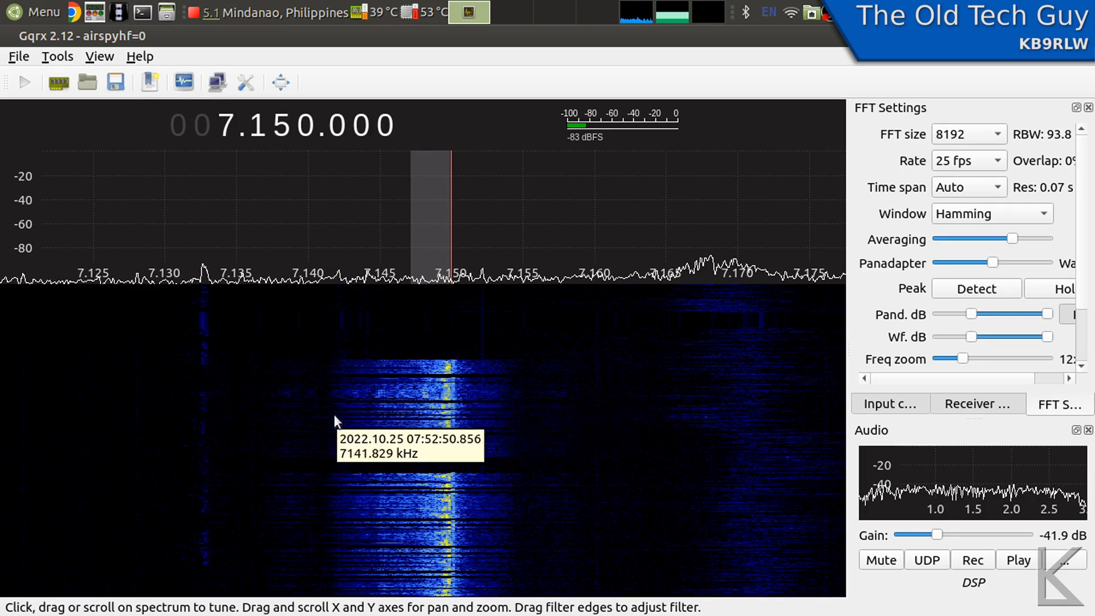
mouse_move(342, 414)
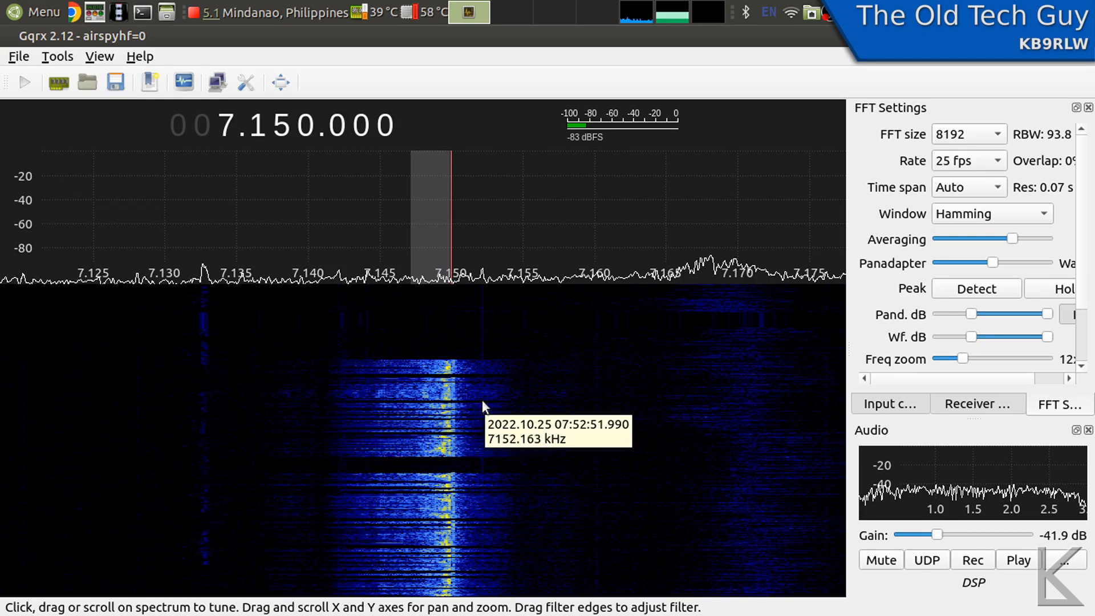
mouse_move(508, 407)
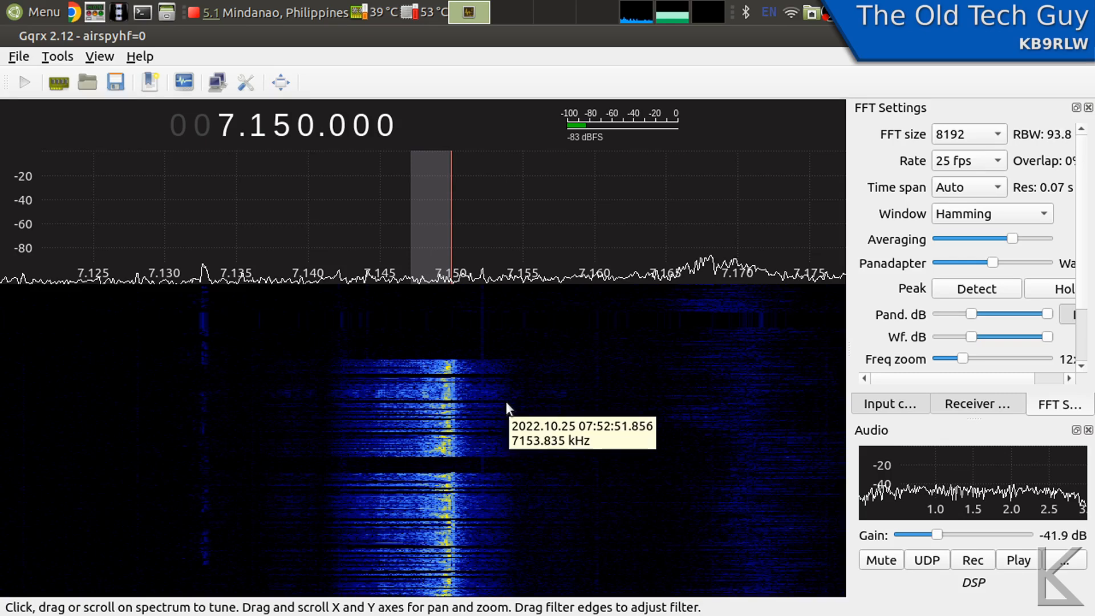
mouse_move(506, 408)
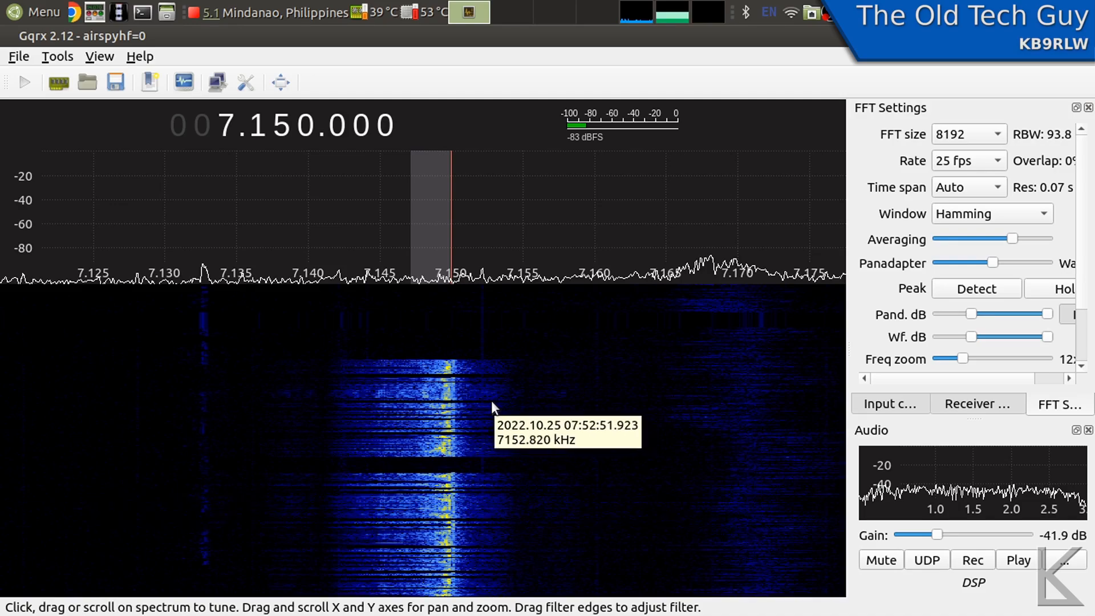
mouse_move(518, 404)
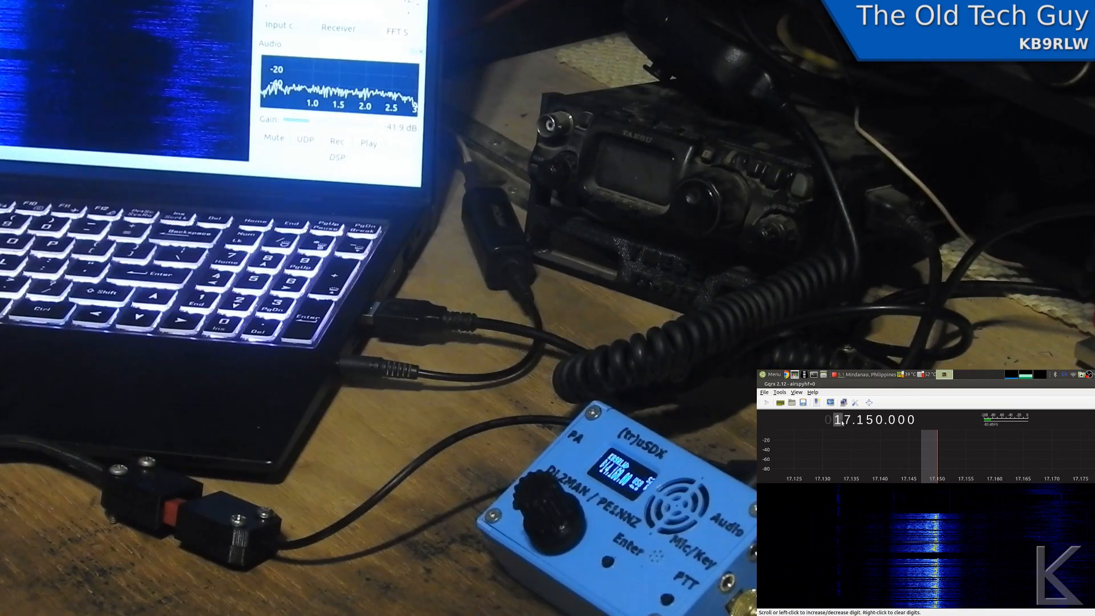
Retune the frequency display to 14.160.000 for the 20 m USB signal
click(841, 419)
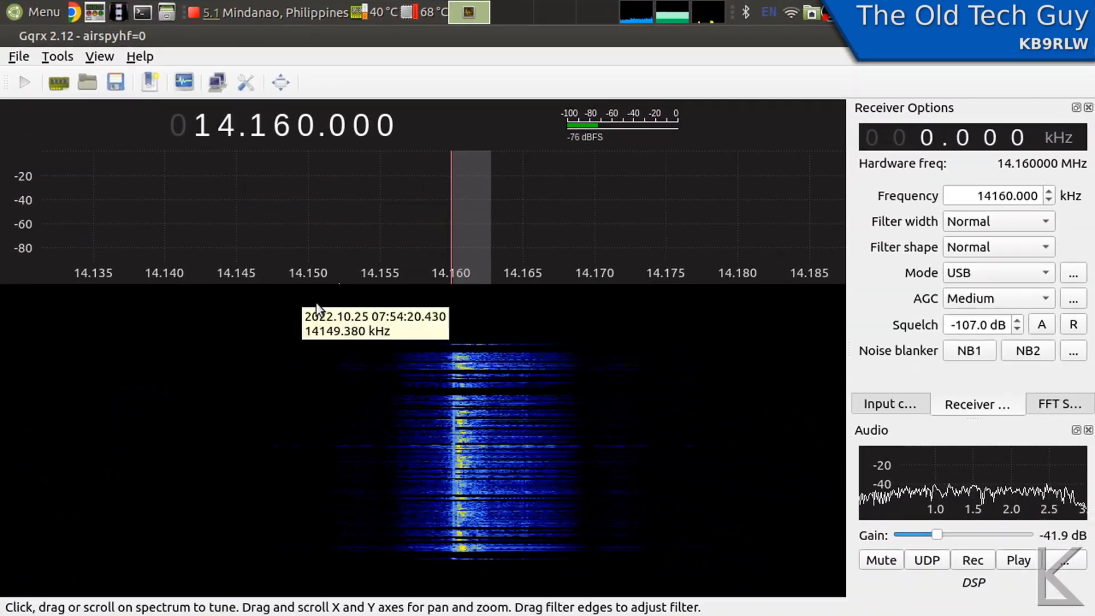
mouse_move(485, 417)
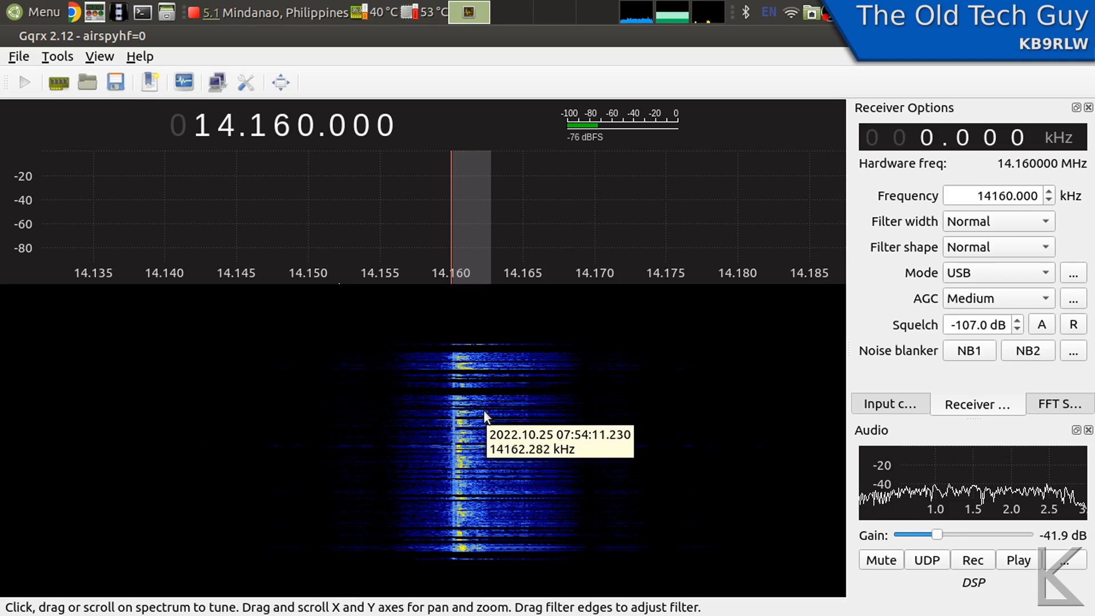
mouse_move(563, 417)
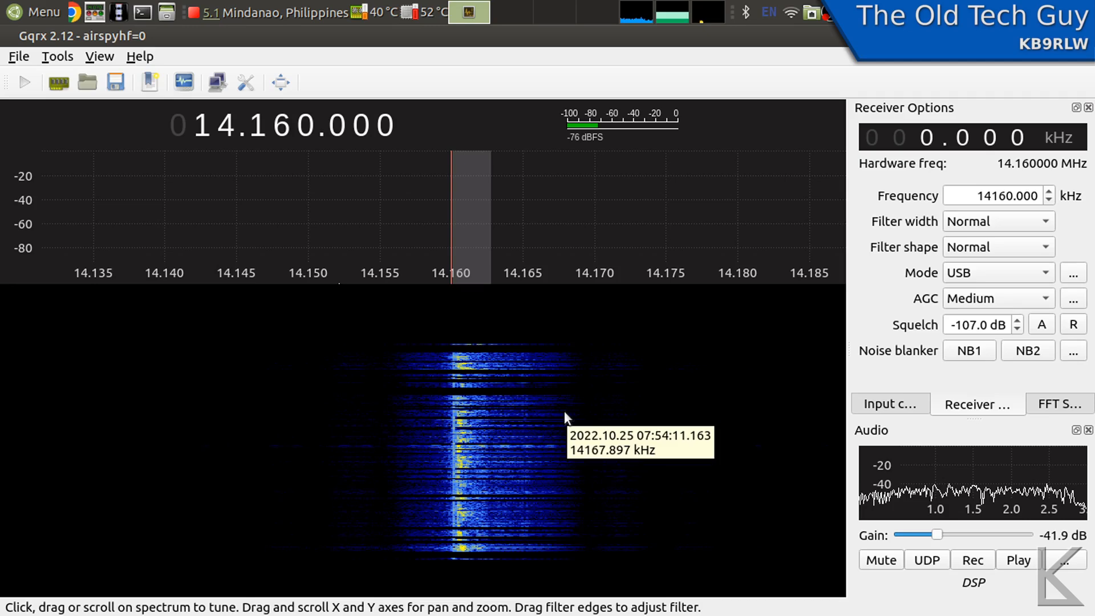
mouse_move(566, 418)
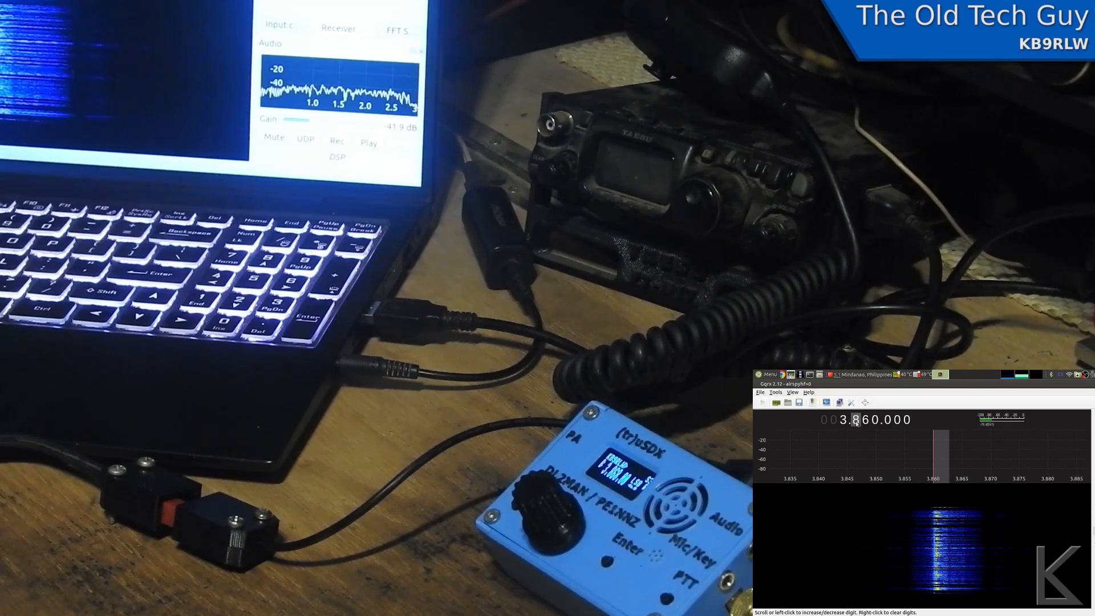
Retune the frequency display to 3.868.000 and select LSB mode
click(888, 419)
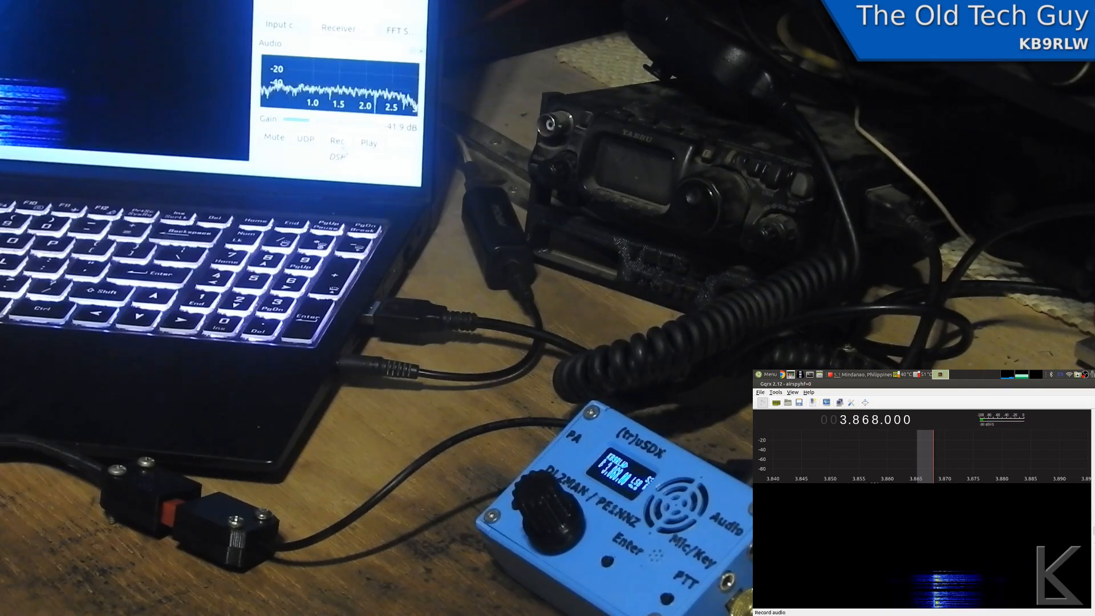
click(337, 141)
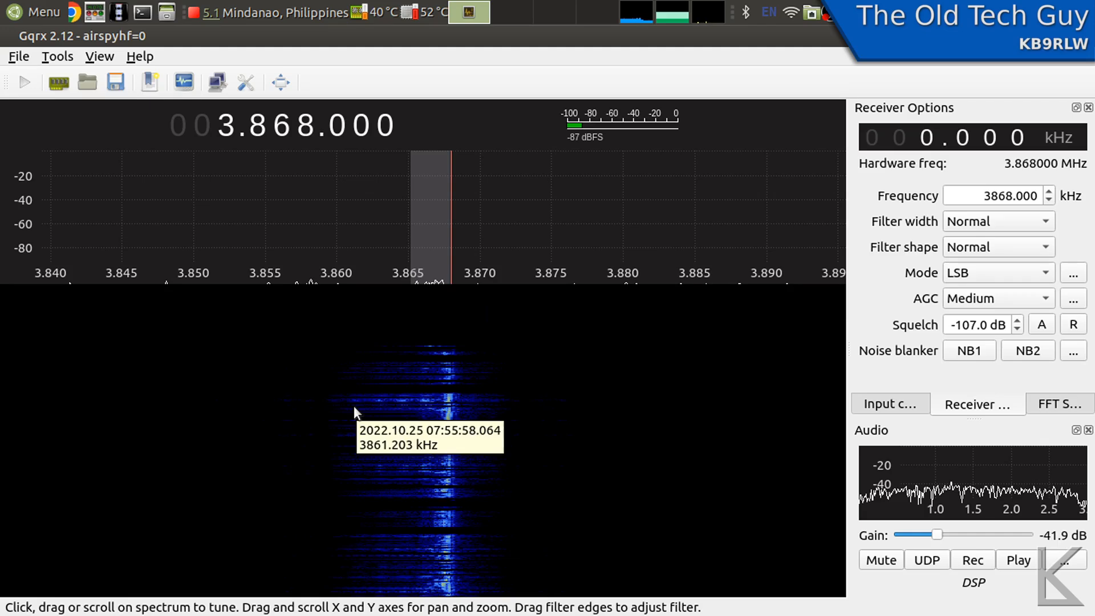
mouse_move(369, 413)
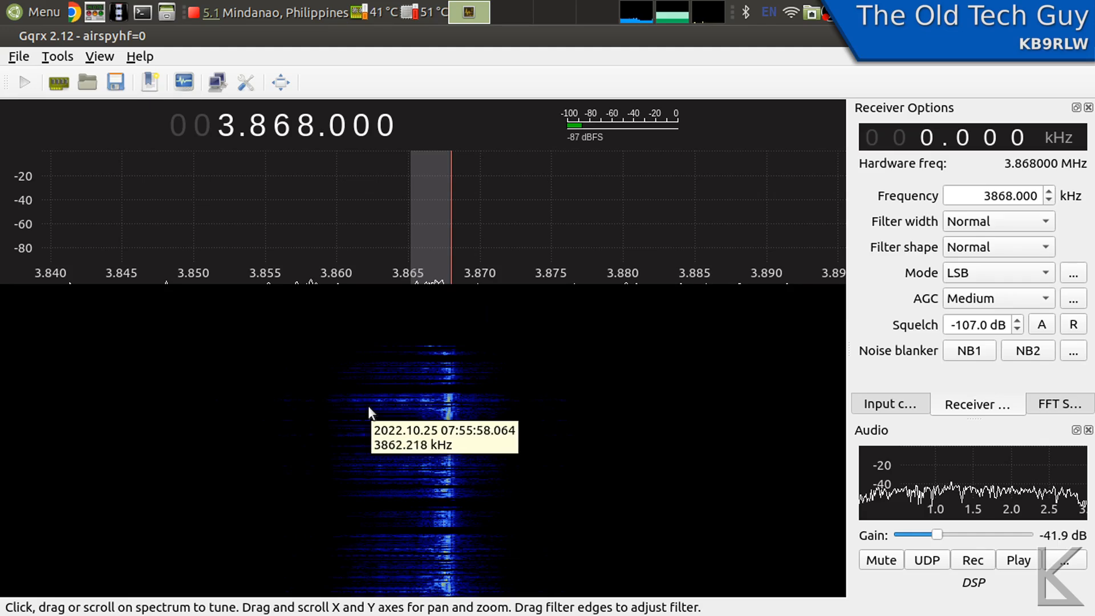
mouse_move(500, 410)
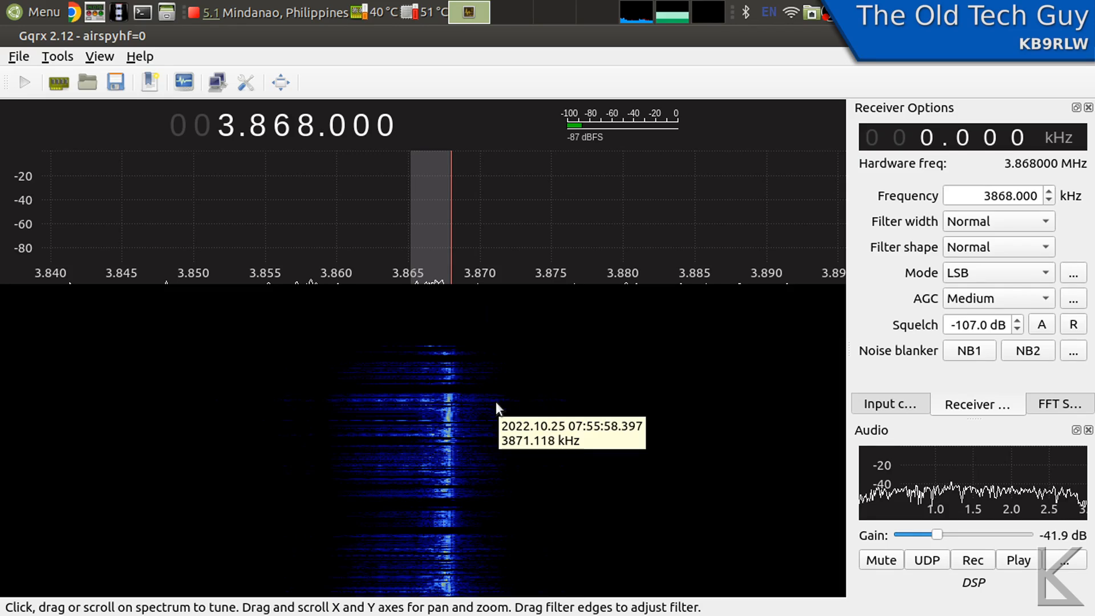
mouse_move(491, 417)
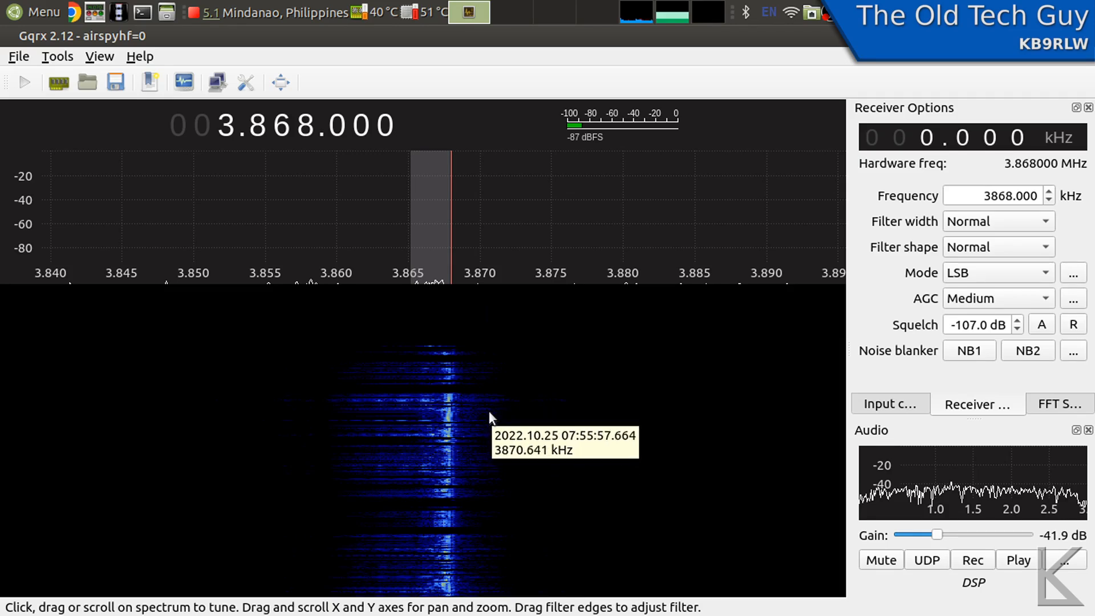